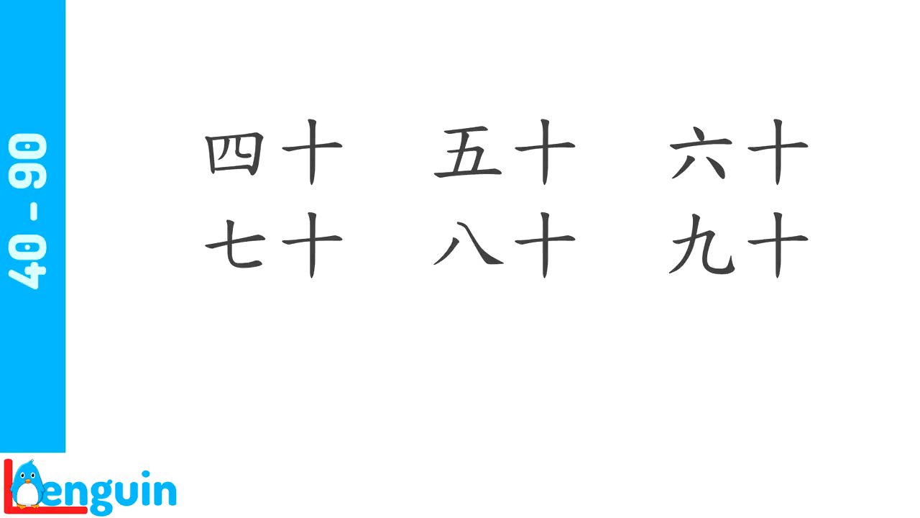
key(right)
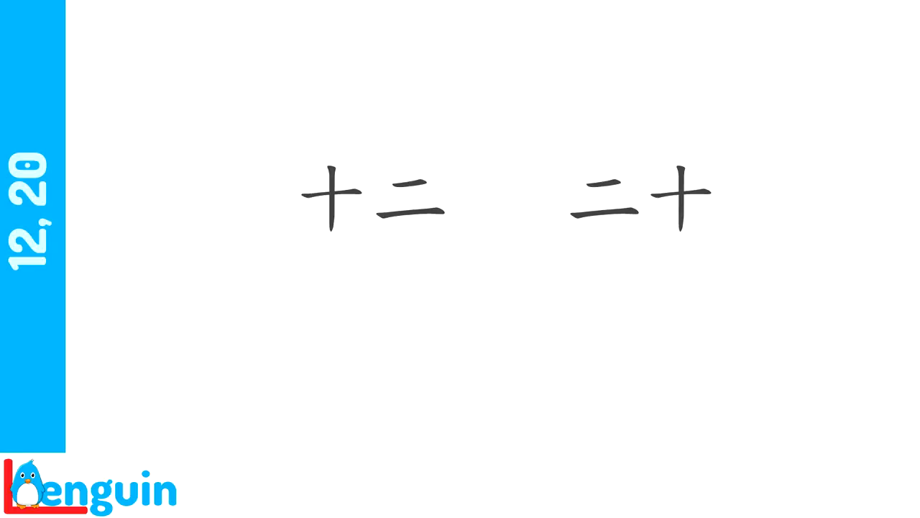